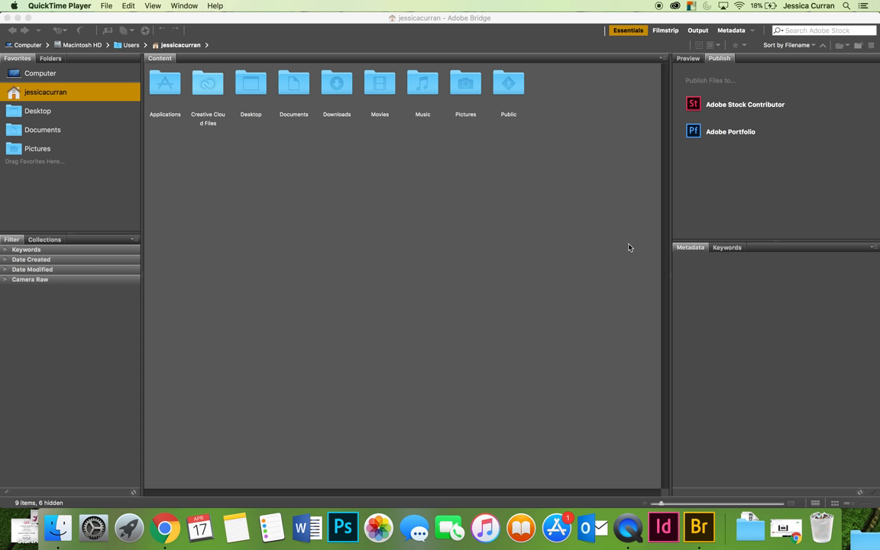
# In Bridge, navigate from Desktop into the Batch Example folder of eight JPEG photos.
pyautogui.click(697, 529)
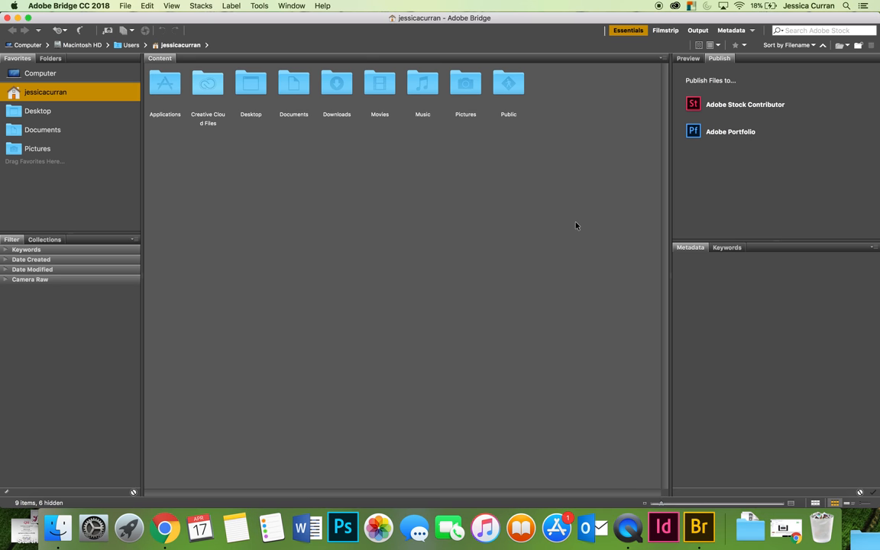
pyautogui.moveTo(244, 91)
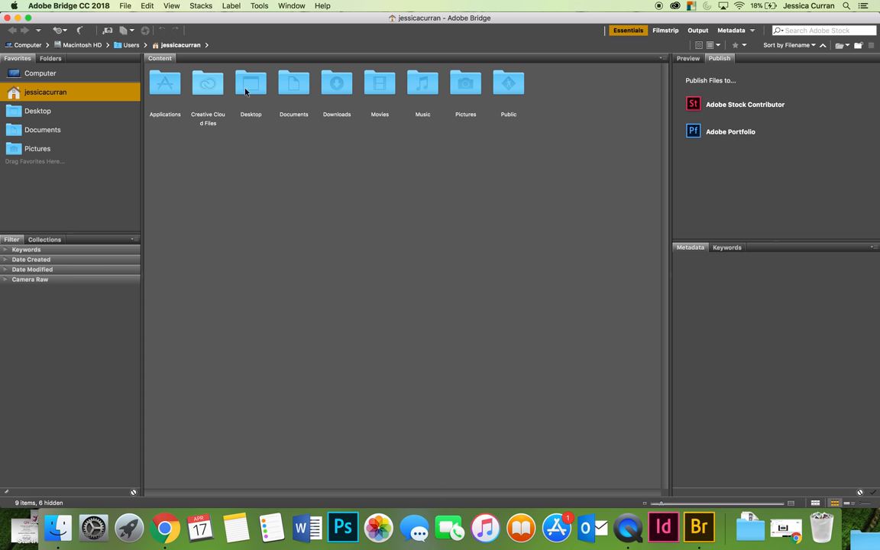
pyautogui.doubleClick(251, 83)
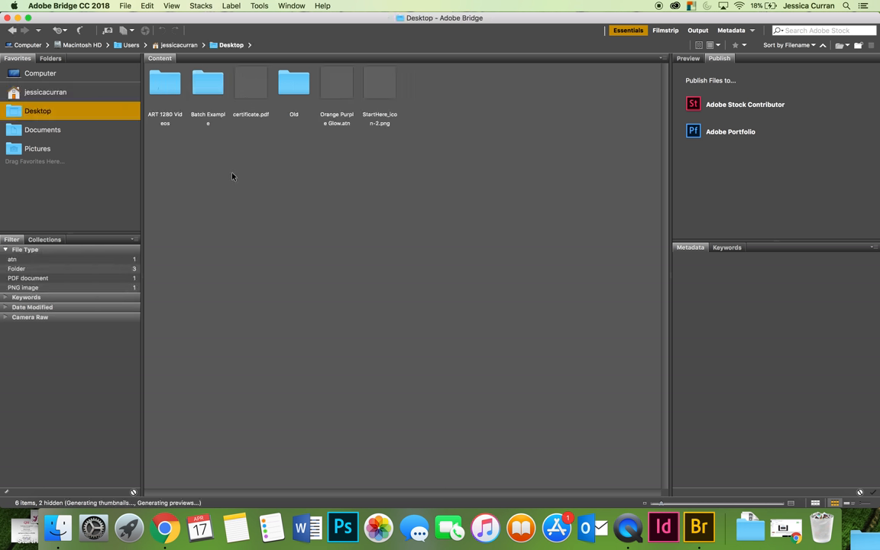
pyautogui.click(208, 82)
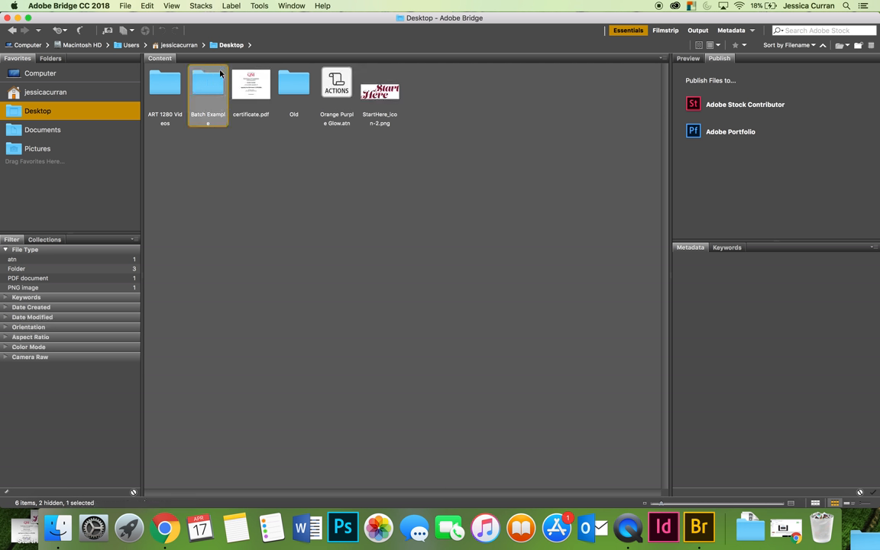
pyautogui.doubleClick(207, 83)
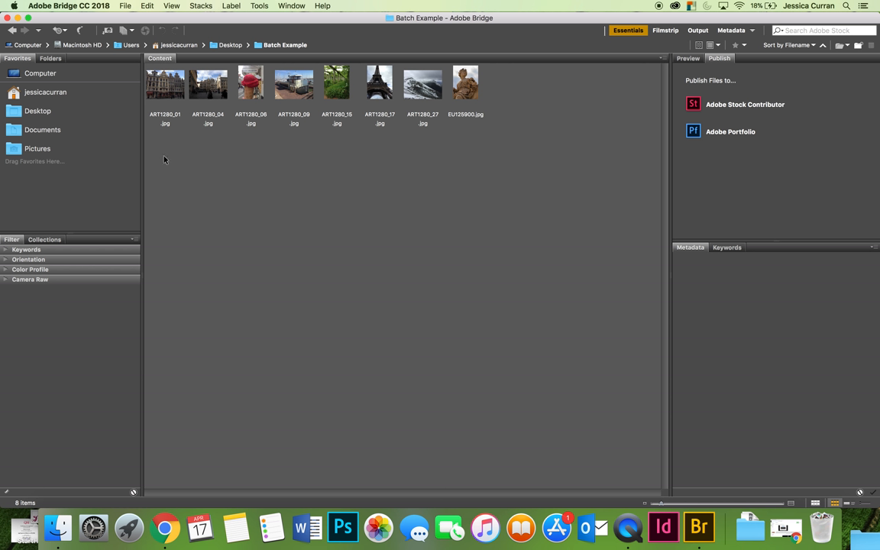
pyautogui.moveTo(192, 159)
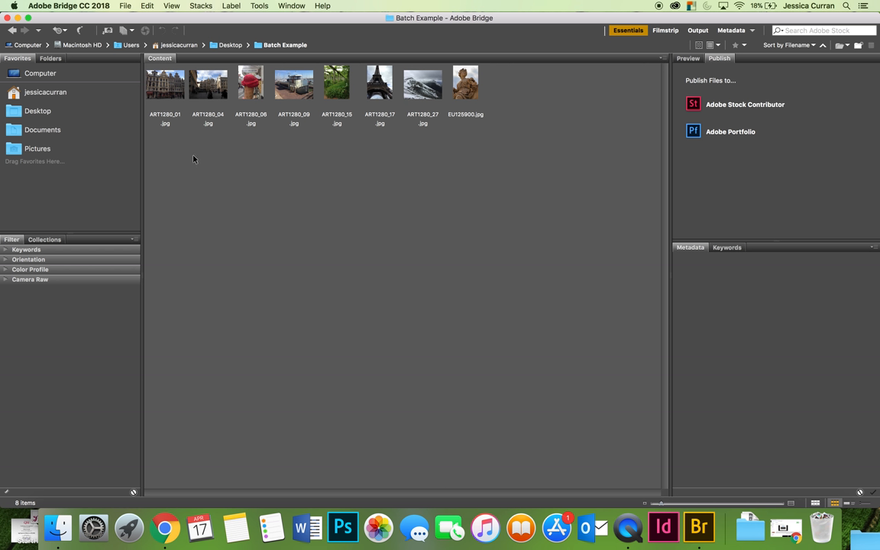
pyautogui.moveTo(171, 146)
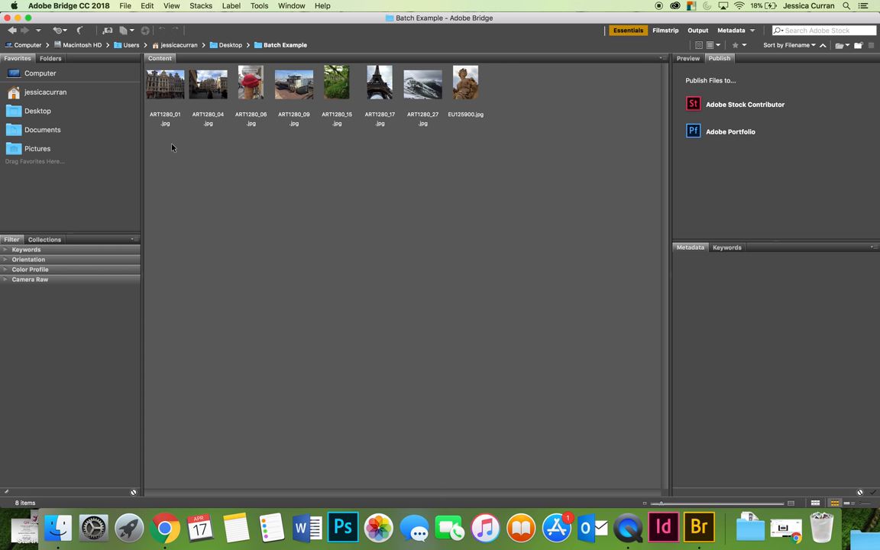
pyautogui.moveTo(529, 211)
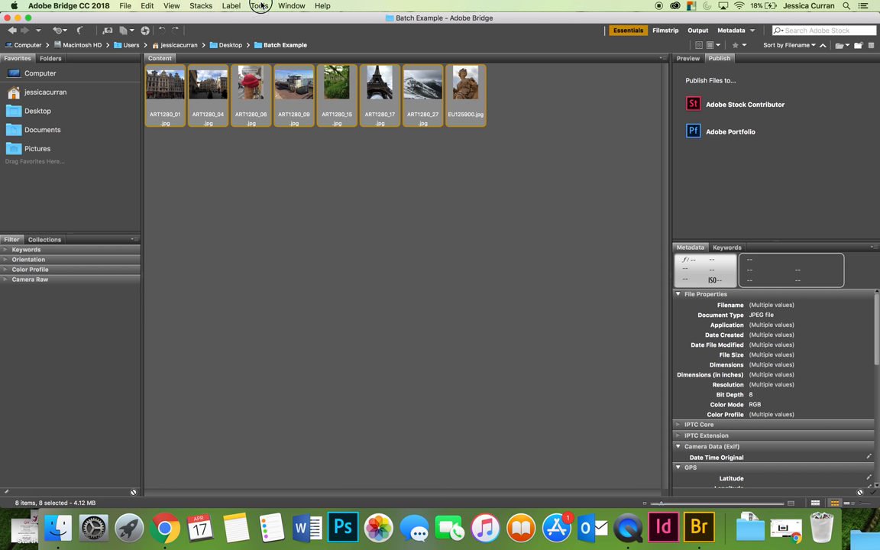
# Send the selected photos to Photoshop's Batch command via Tools > Photoshop.
pyautogui.click(260, 6)
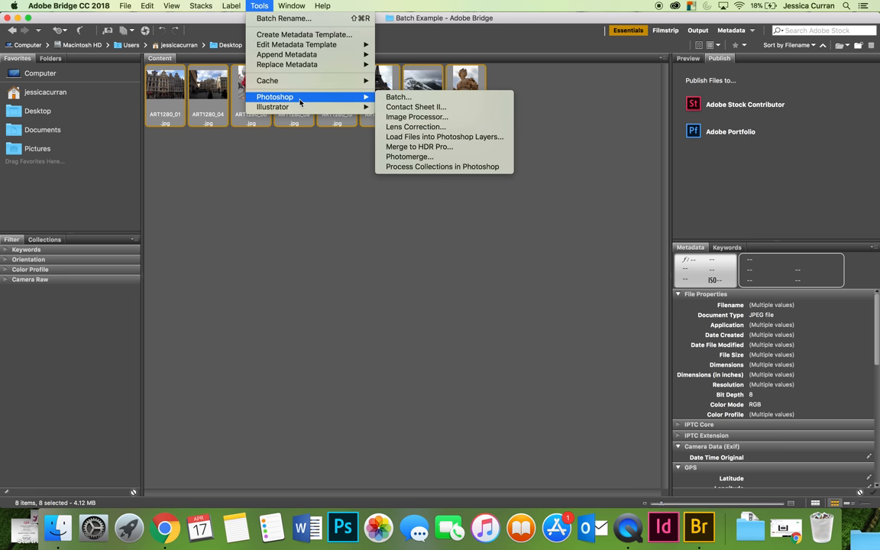
pyautogui.moveTo(406, 101)
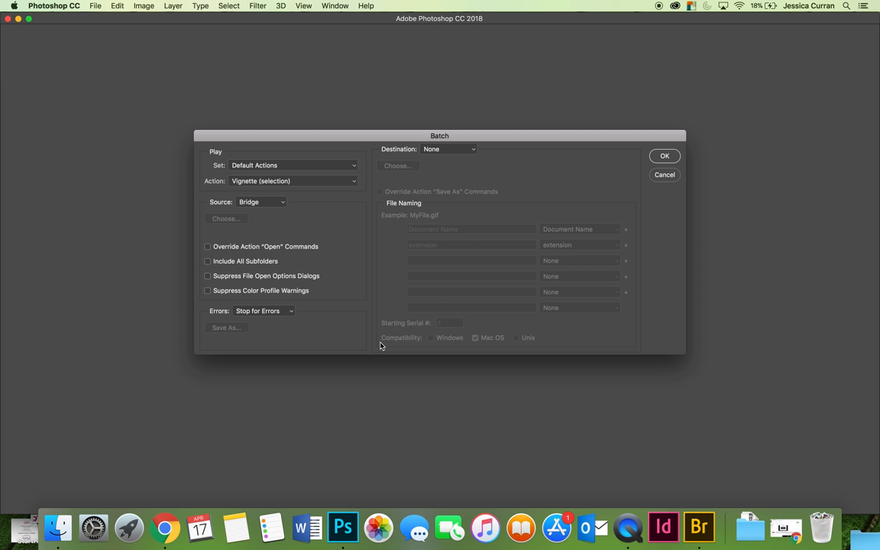
pyautogui.moveTo(310, 137)
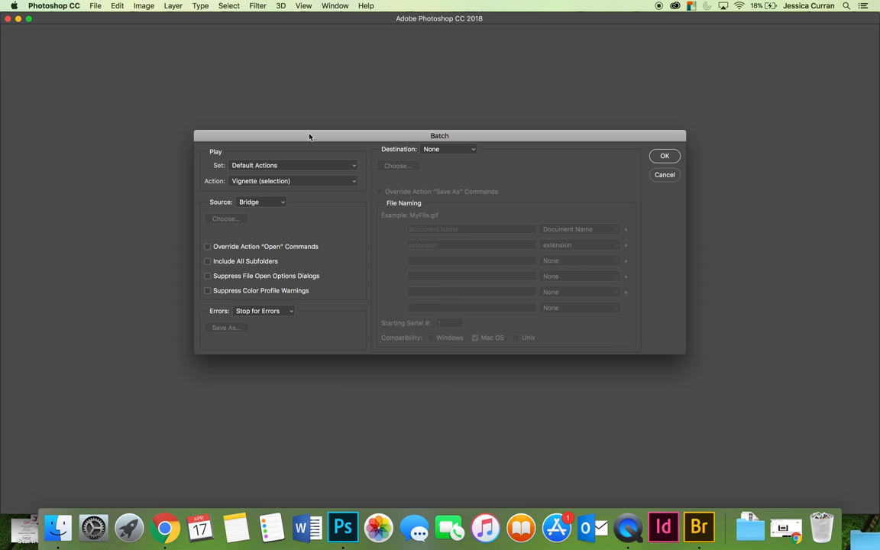
pyautogui.moveTo(413, 324)
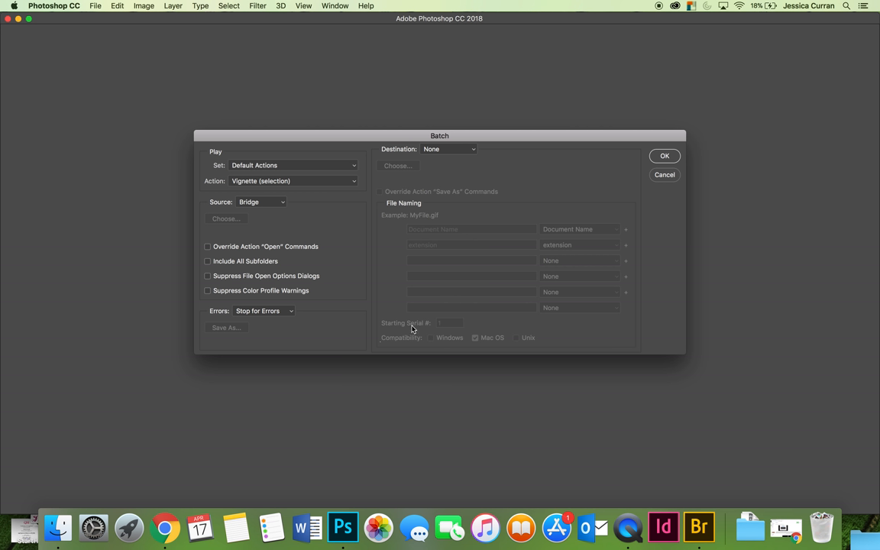
pyautogui.moveTo(385, 272)
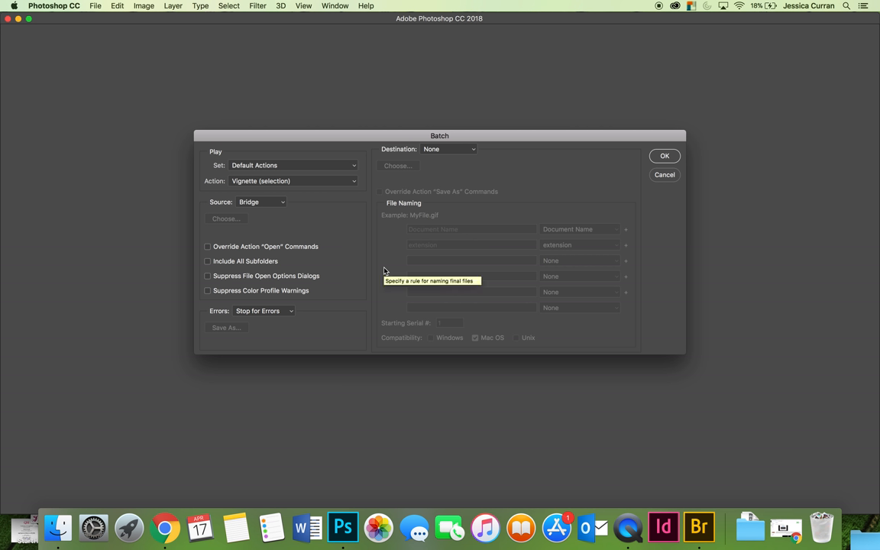
# Play Orange Purple Glow from JC Custom Actions, suppressing open-option dialogs and color profile warnings.
pyautogui.click(290, 165)
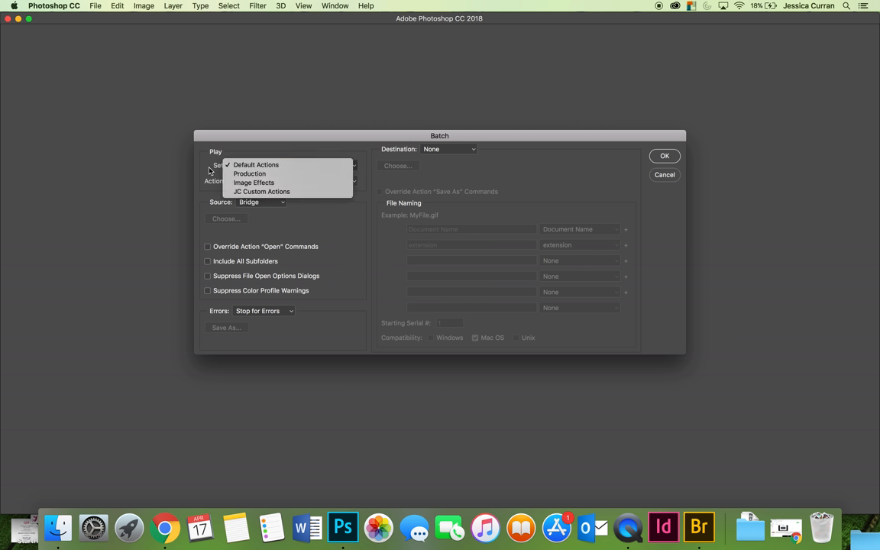
pyautogui.moveTo(253, 184)
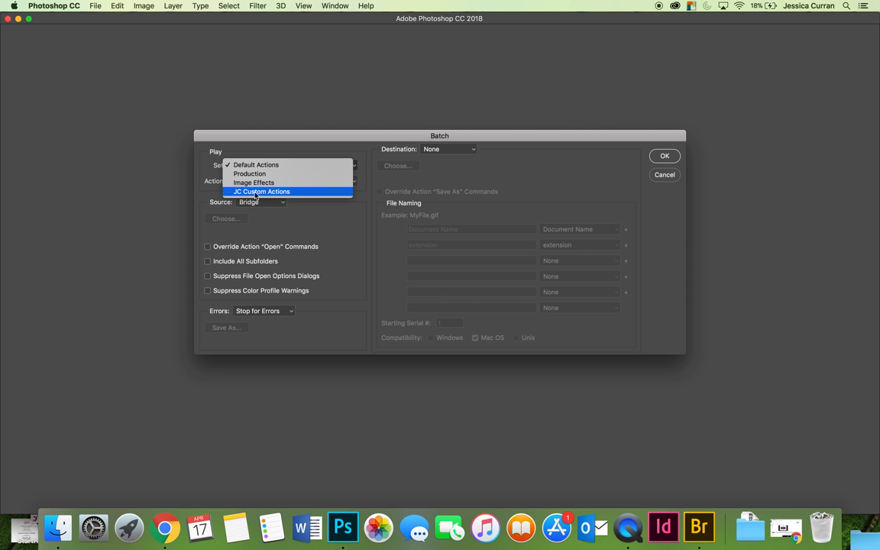
pyautogui.click(262, 193)
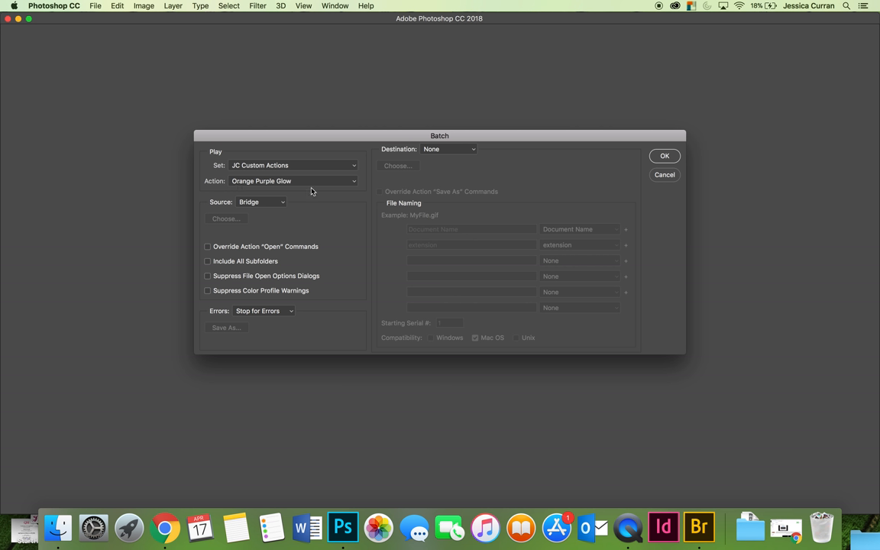
pyautogui.moveTo(301, 220)
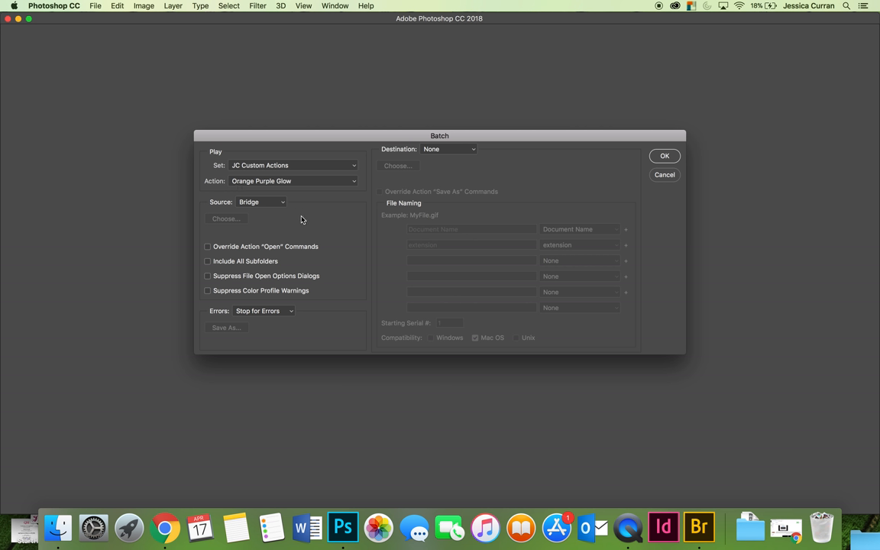
pyautogui.moveTo(301, 220)
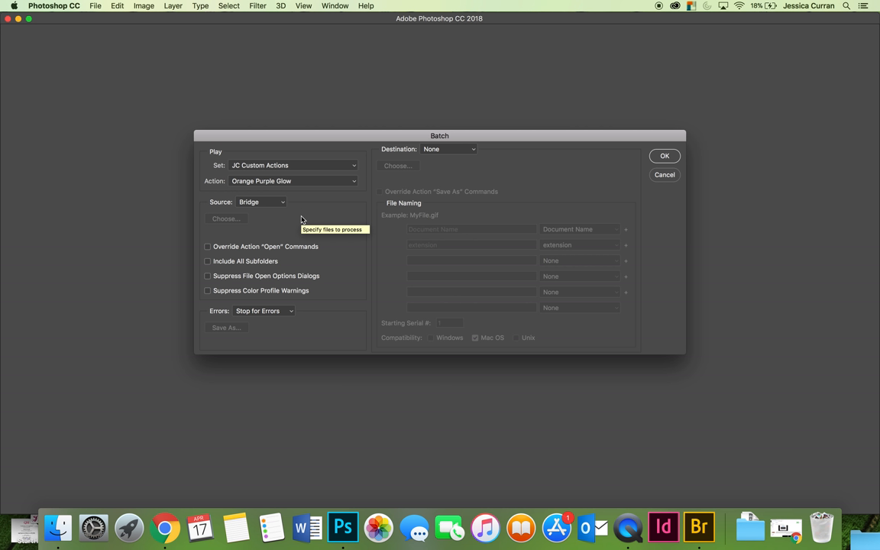
pyautogui.click(208, 275)
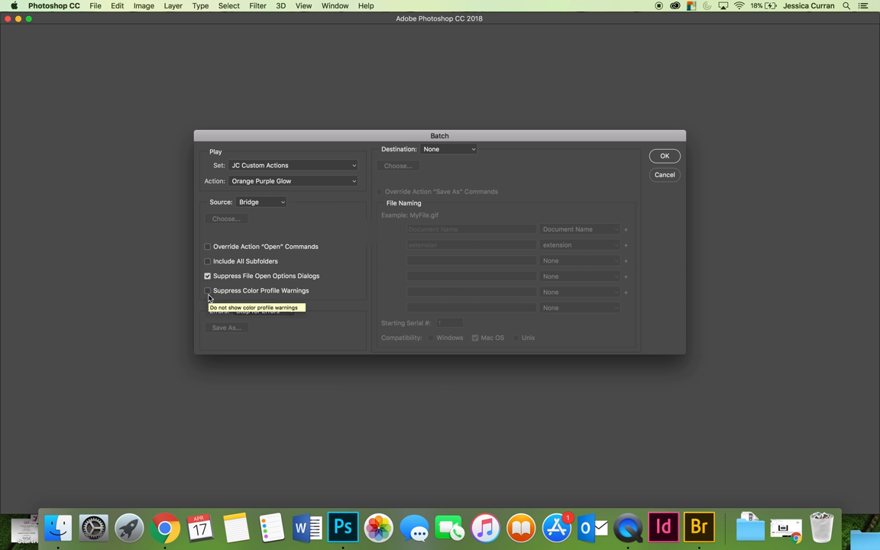
pyautogui.click(208, 290)
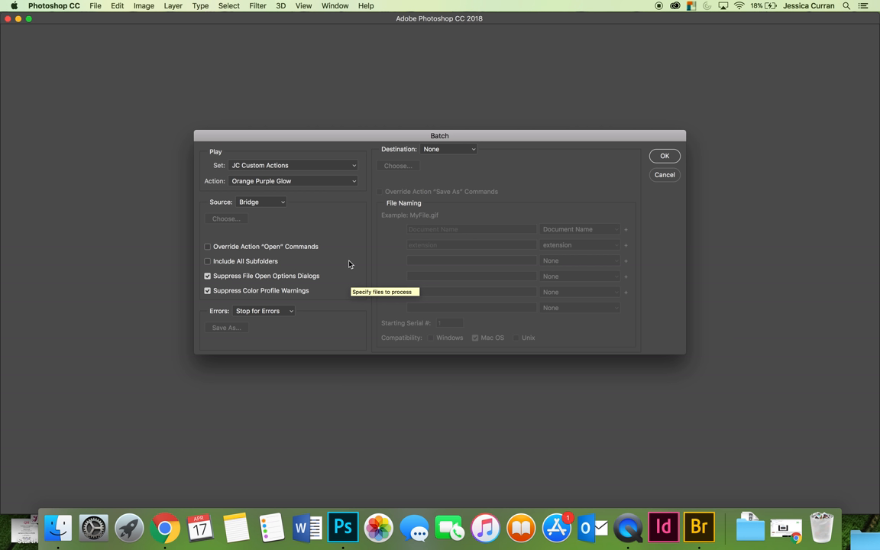
pyautogui.moveTo(352, 253)
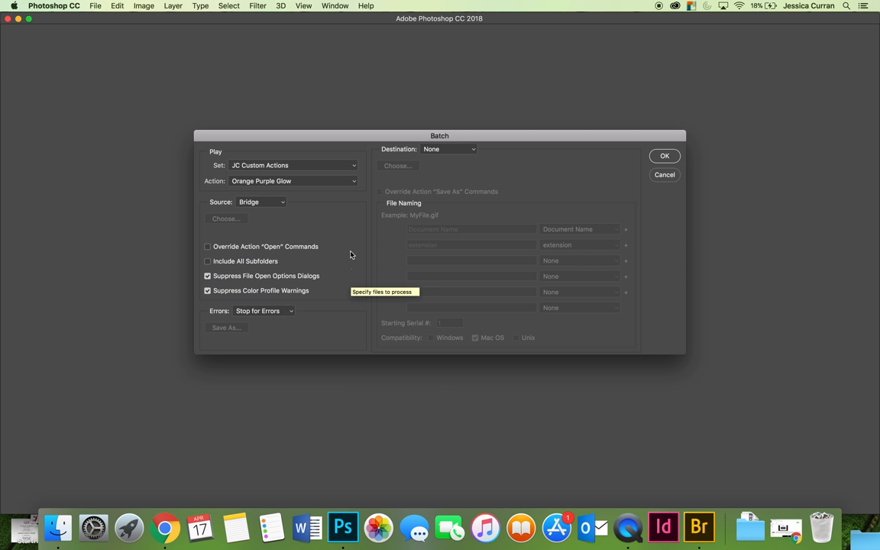
# Set destination to Folder and create a new Actions folder inside Batch Example for output.
pyautogui.click(448, 148)
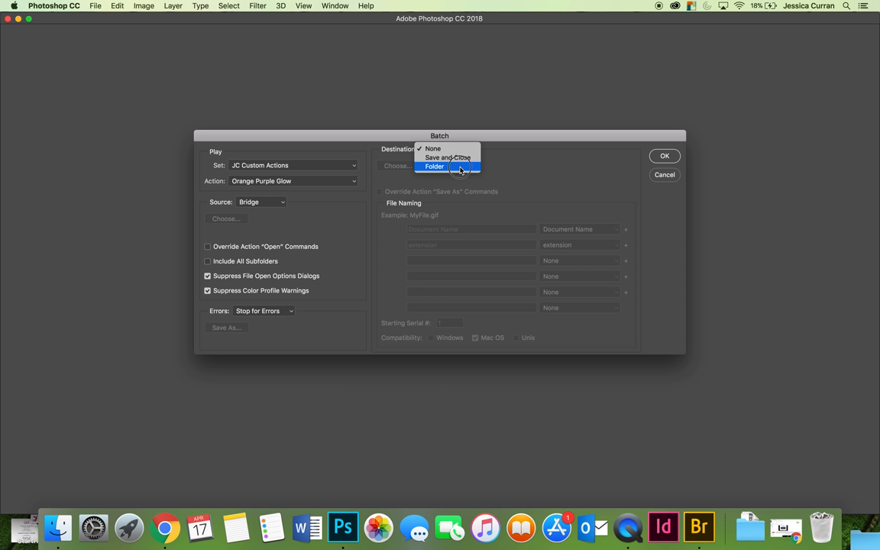
pyautogui.click(435, 166)
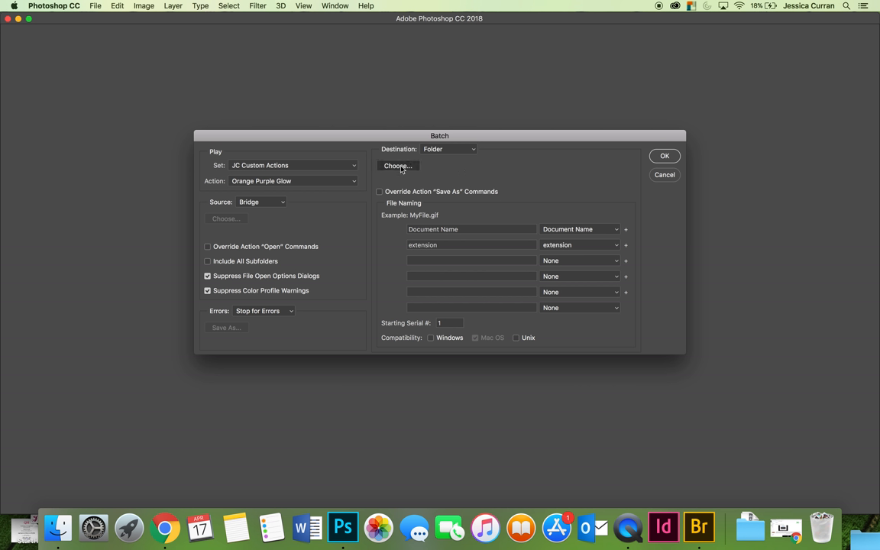
pyautogui.click(398, 165)
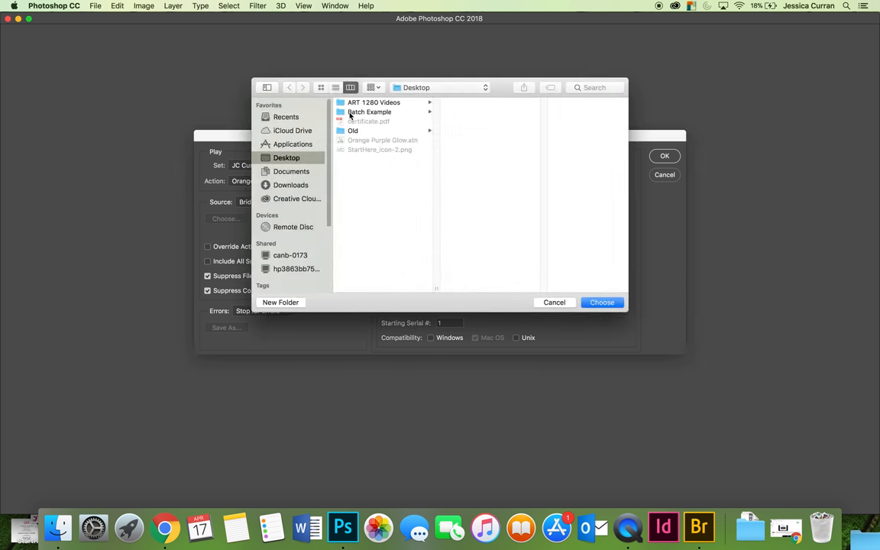
pyautogui.click(369, 112)
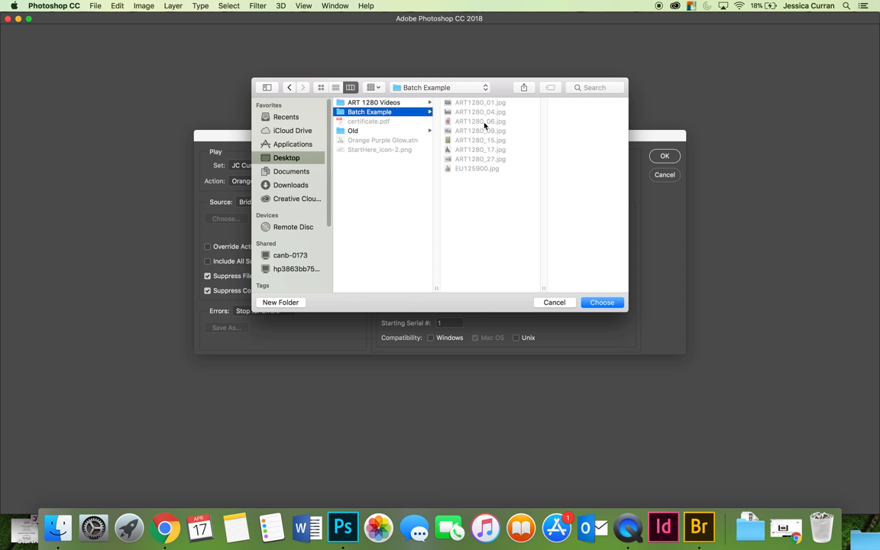
pyautogui.click(281, 303)
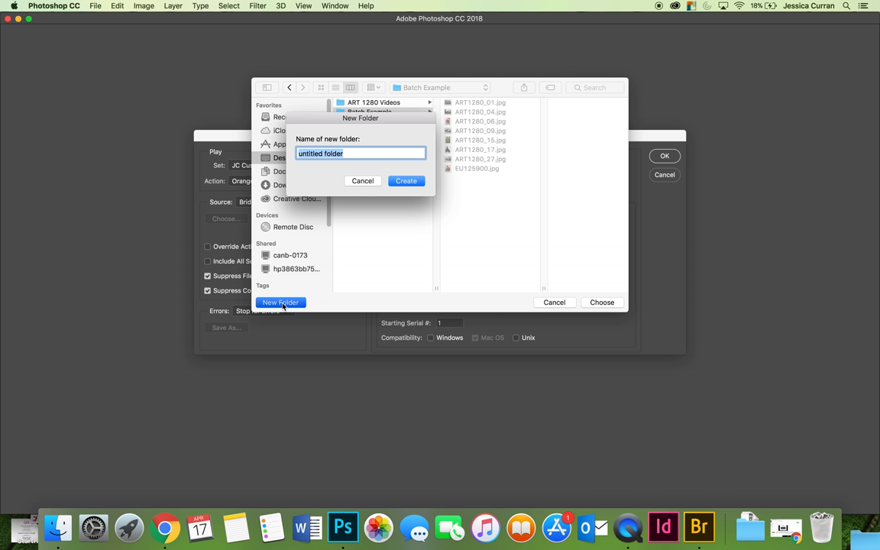
pyautogui.write('Acti')
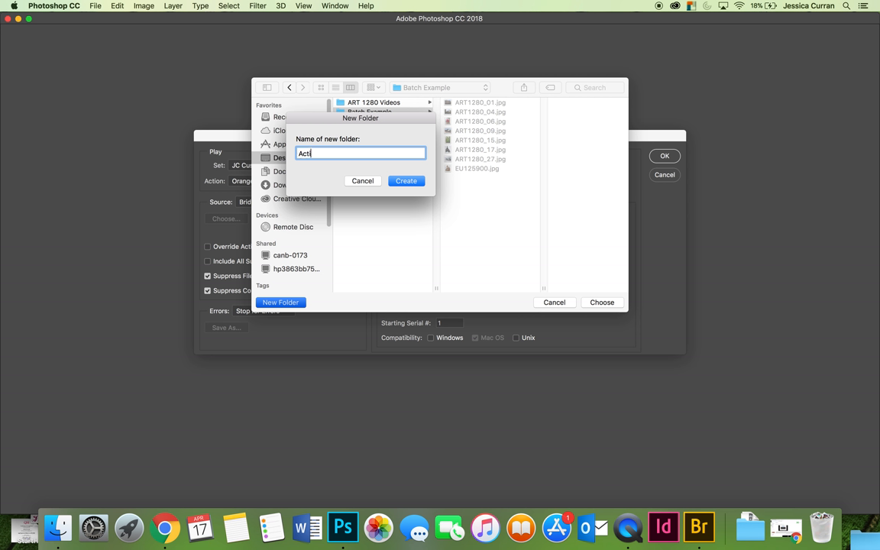
pyautogui.click(363, 180)
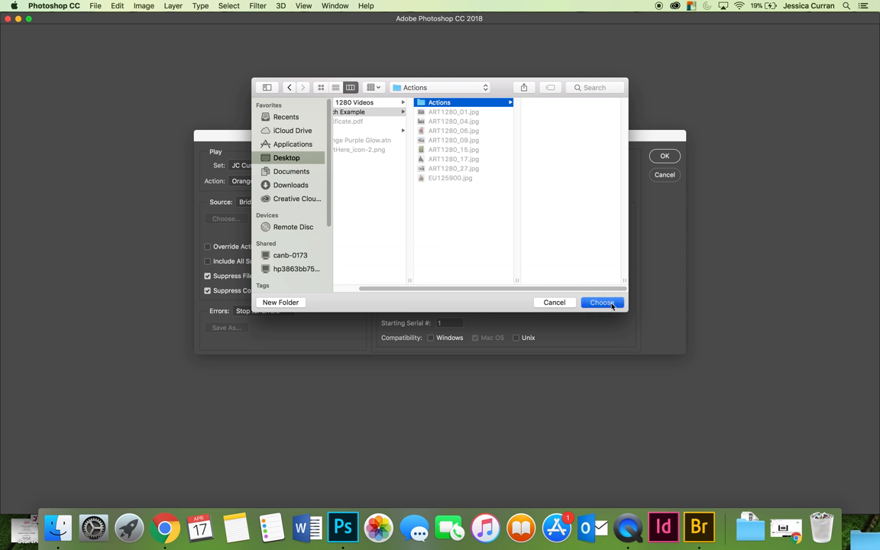
# Confirm Actions as destination, name output Document Name + '_orangepurpleglow', and run the batch.
pyautogui.click(602, 302)
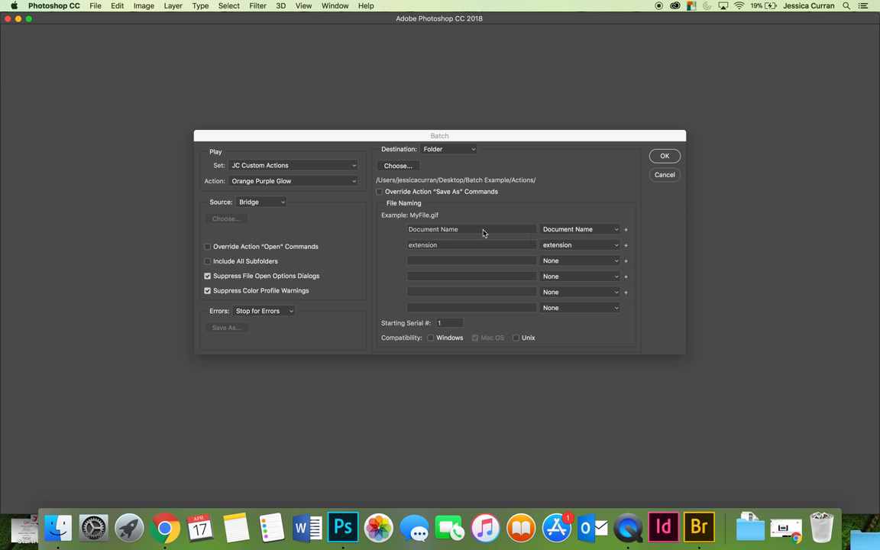
pyautogui.click(468, 244)
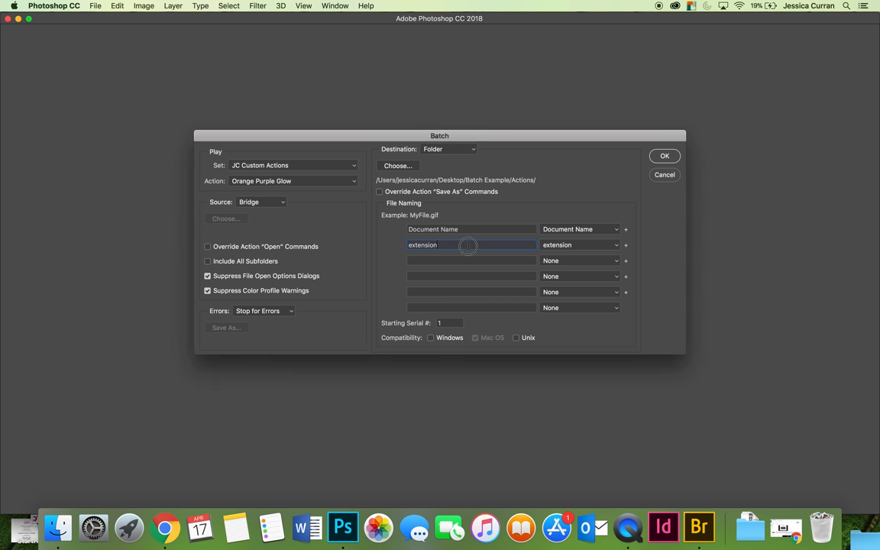
pyautogui.click(581, 245)
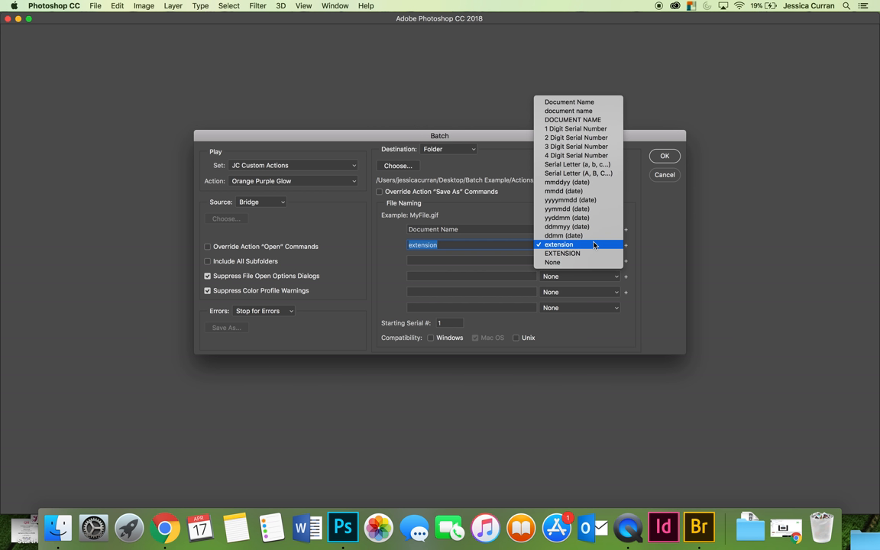
pyautogui.click(559, 245)
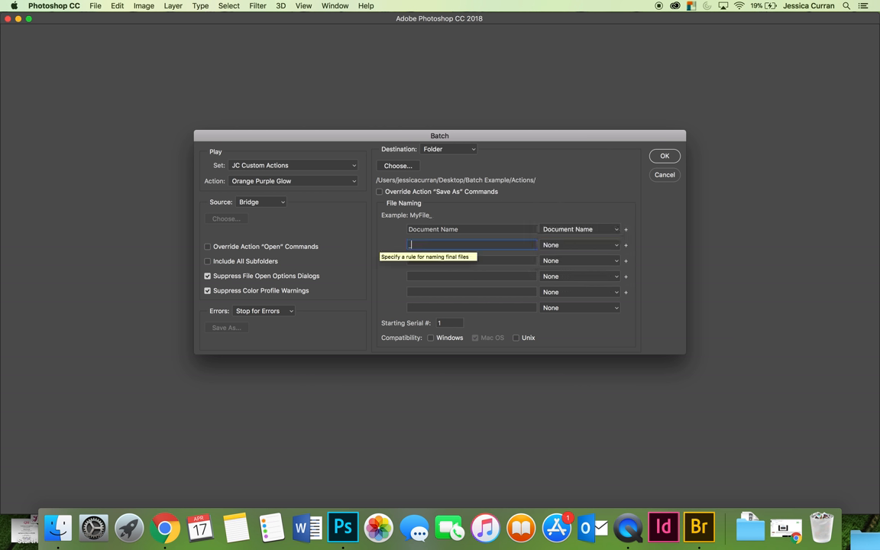
pyautogui.write('_ora')
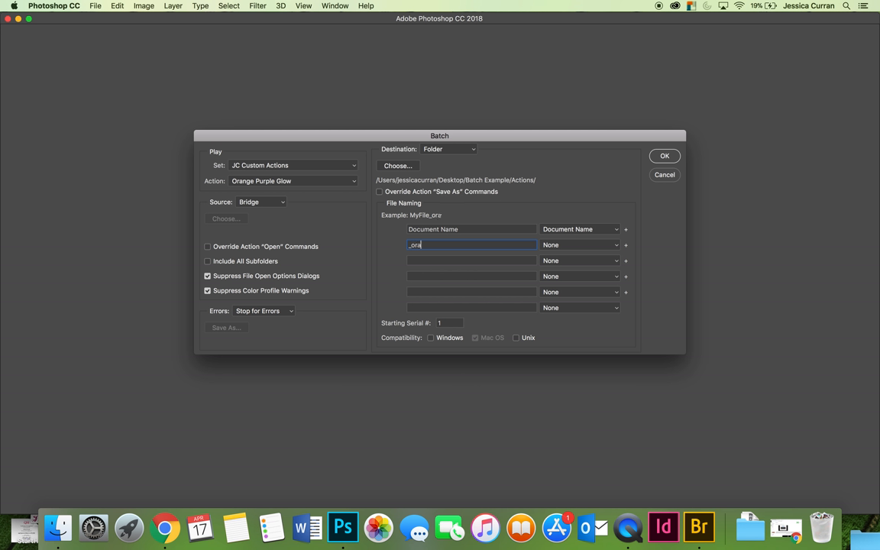
pyautogui.write('ngepurple')
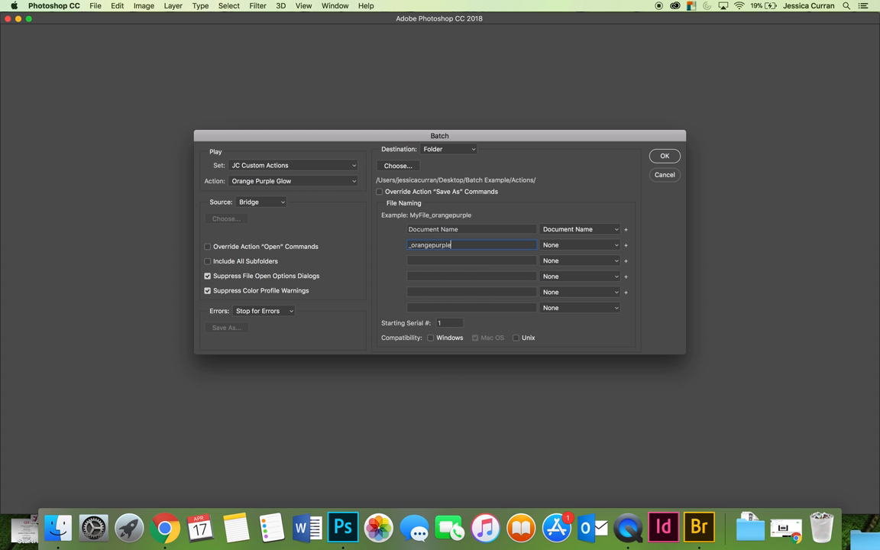
pyautogui.write('glow')
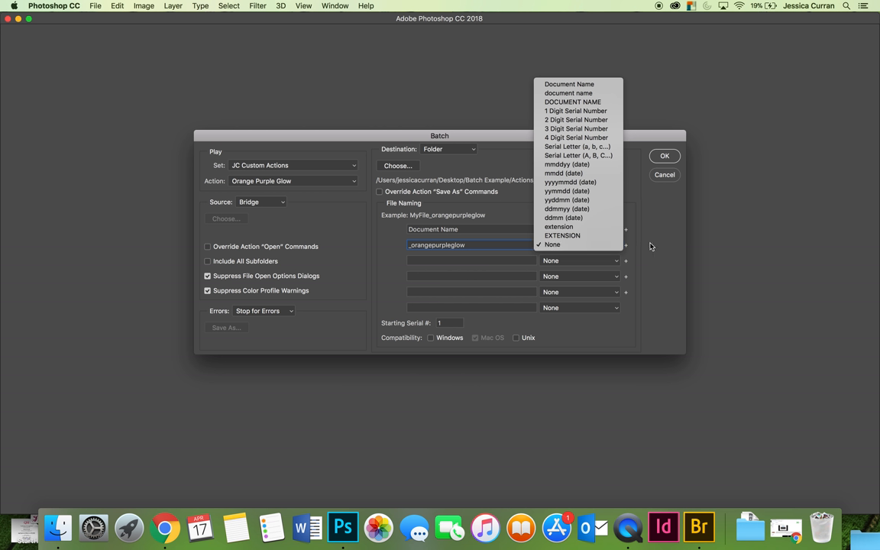
pyautogui.click(569, 82)
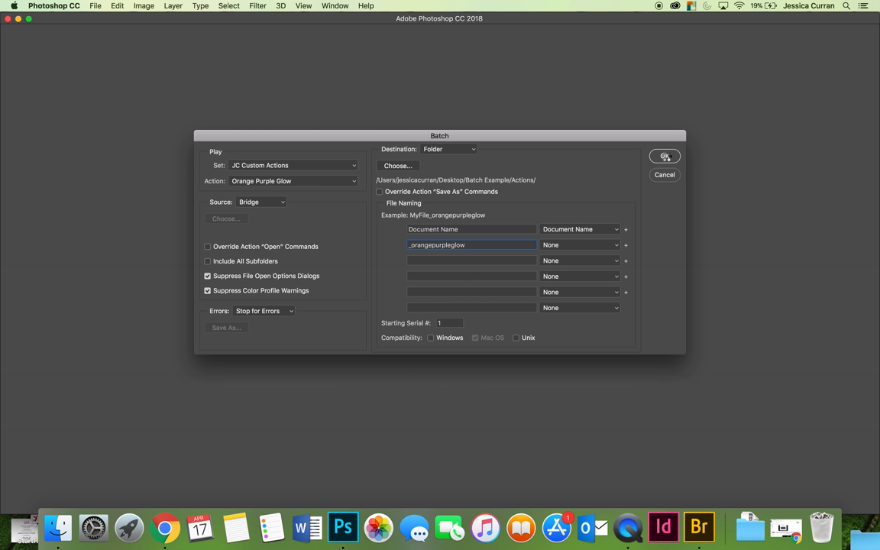
pyautogui.click(665, 156)
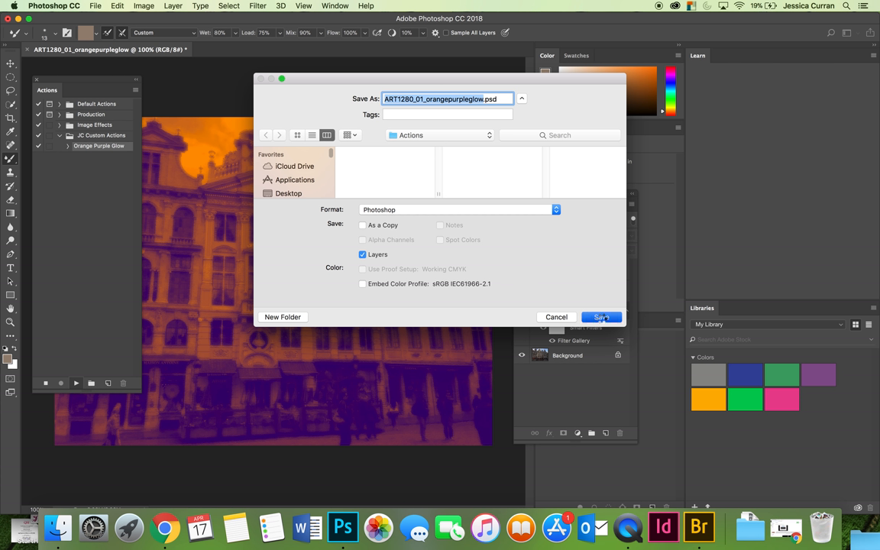
# Save the first four processed images as PSD copies with Maximize Compatibility.
pyautogui.click(601, 316)
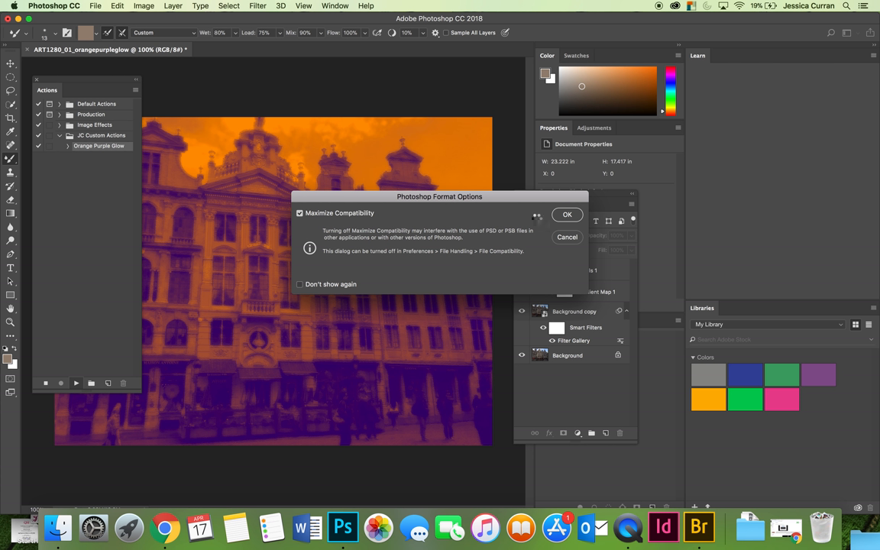
pyautogui.click(565, 214)
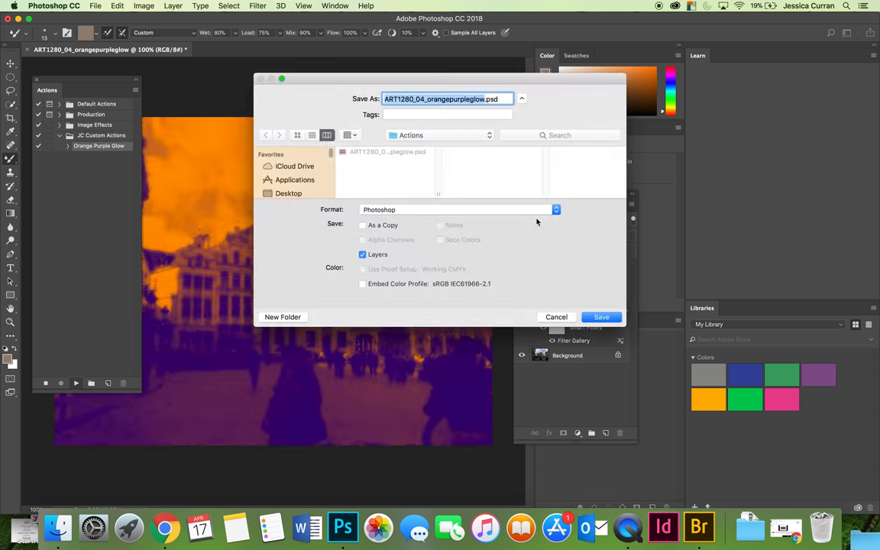
pyautogui.click(602, 316)
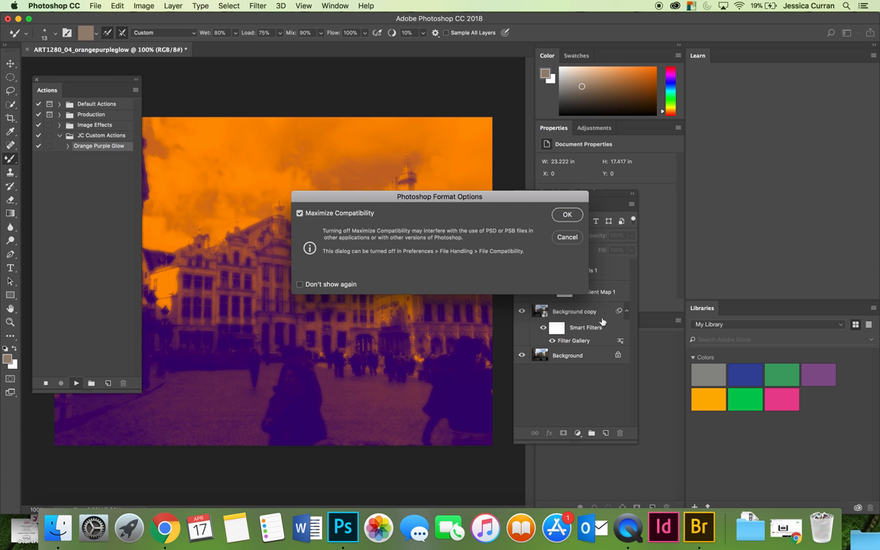
pyautogui.moveTo(452, 251)
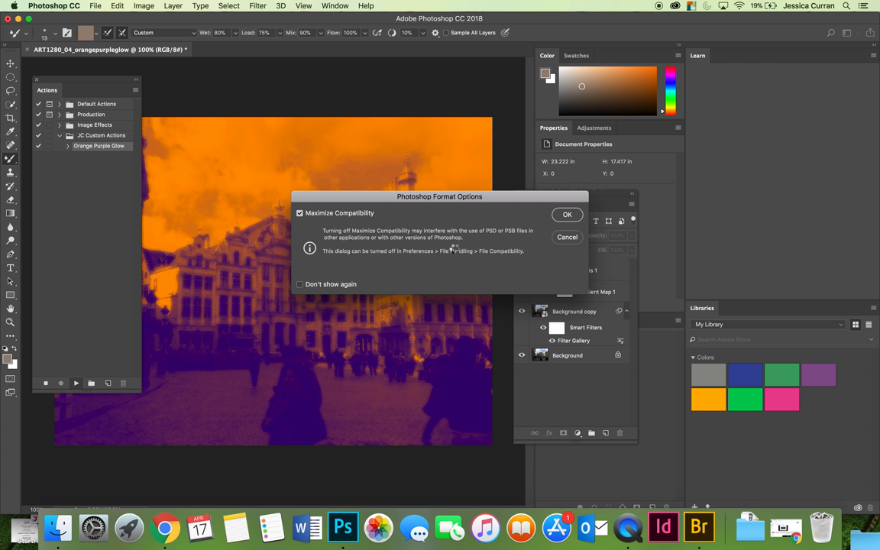
pyautogui.click(566, 214)
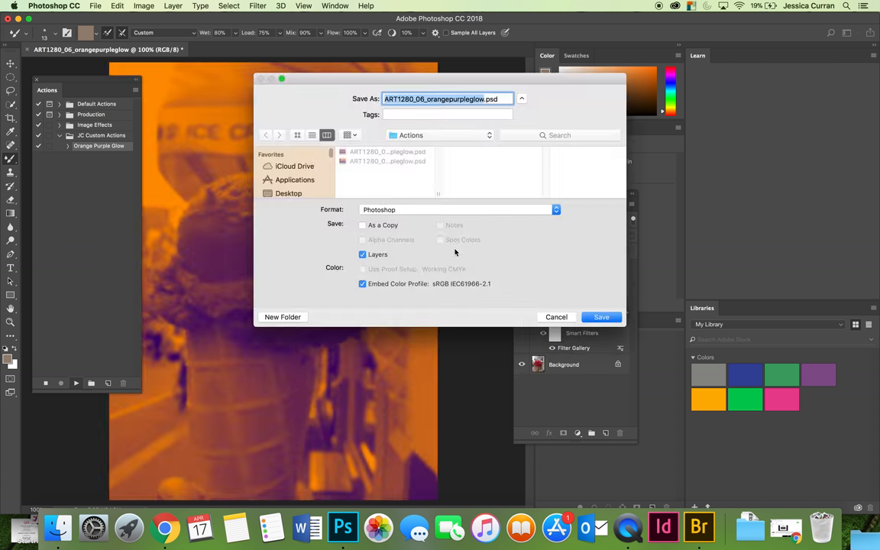
pyautogui.click(602, 316)
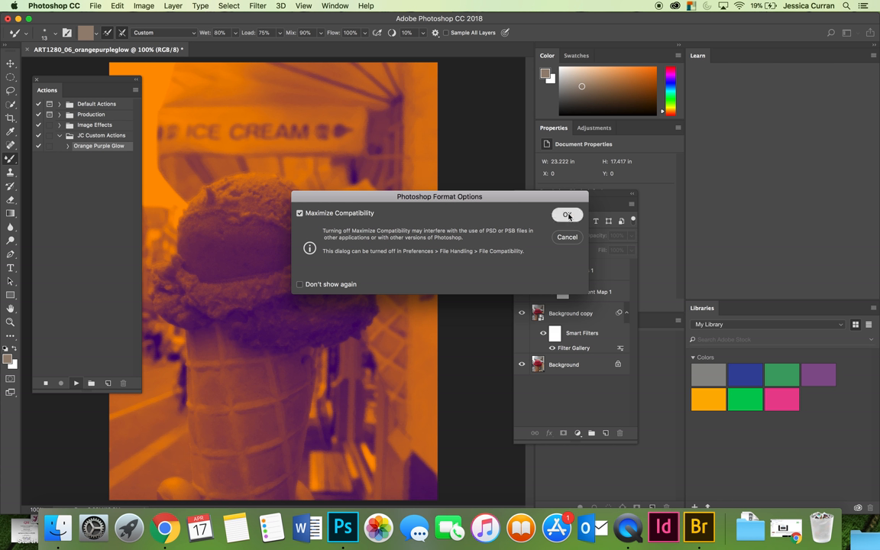
pyautogui.click(567, 214)
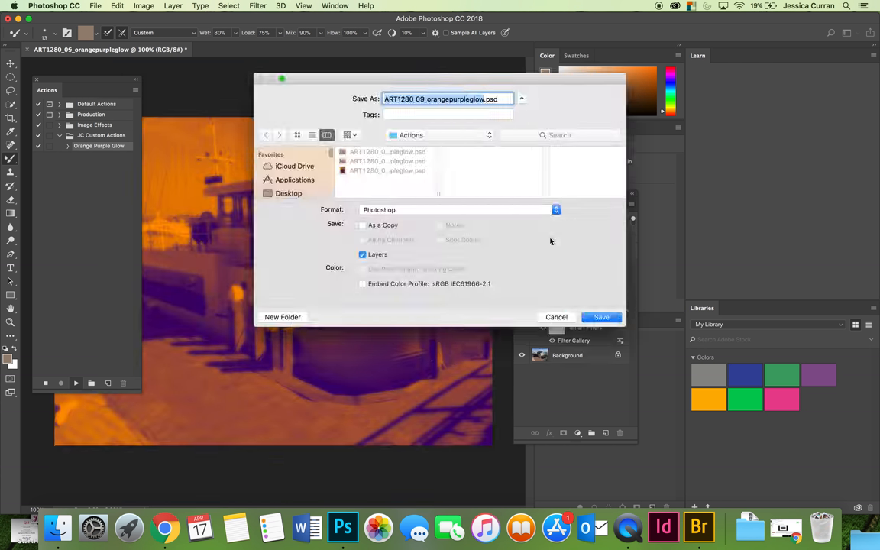
pyautogui.click(602, 316)
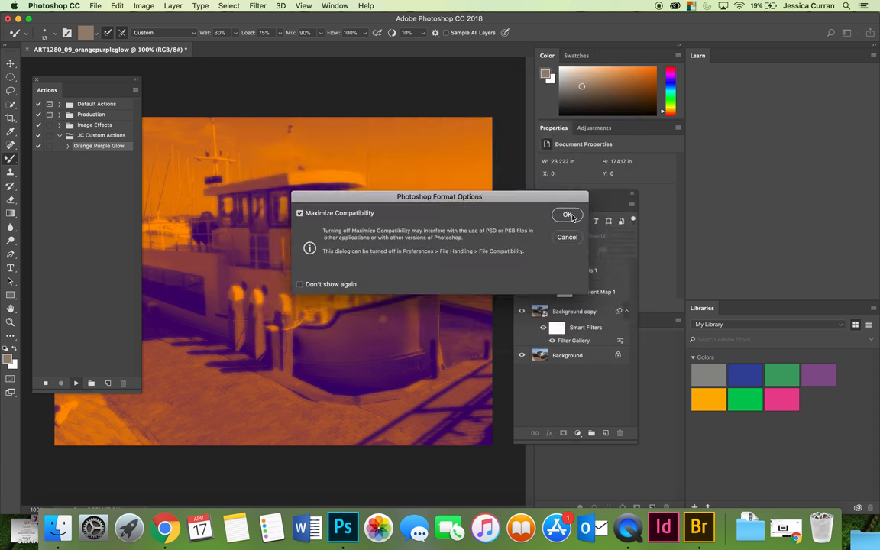
pyautogui.click(567, 214)
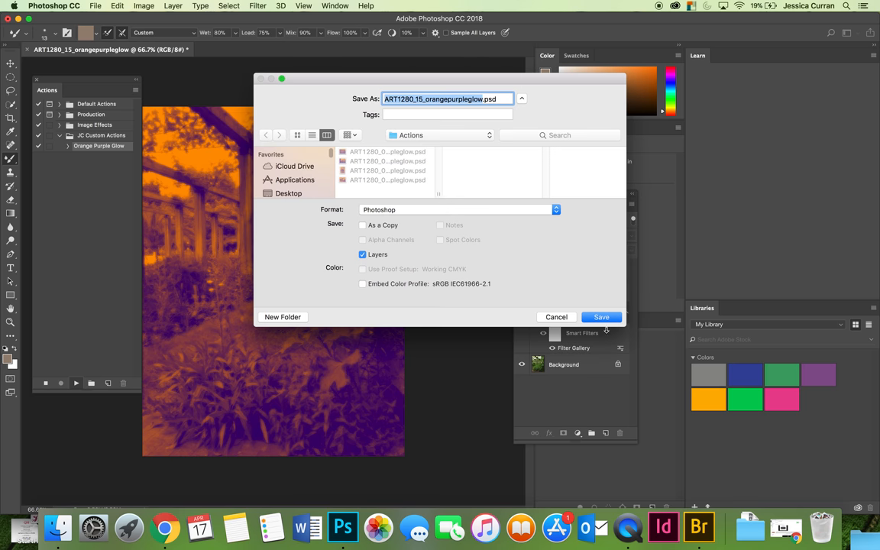
# Save the remaining four images, including Eiffel Tower, mountain and statue, then return to the desktop.
pyautogui.click(600, 316)
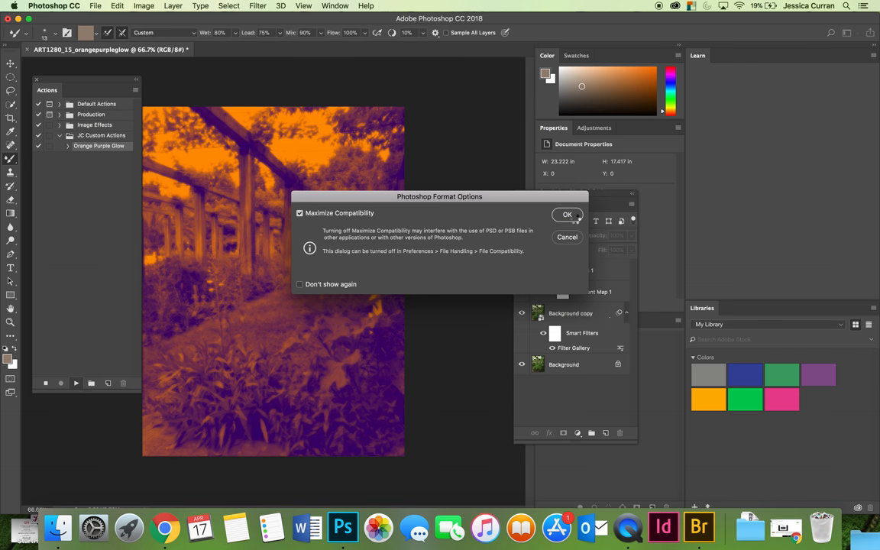
pyautogui.click(567, 214)
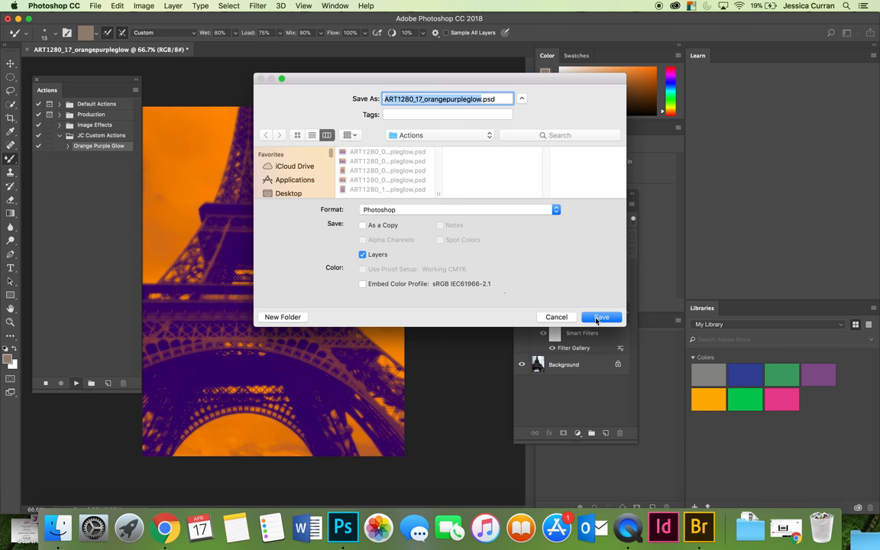
pyautogui.click(602, 316)
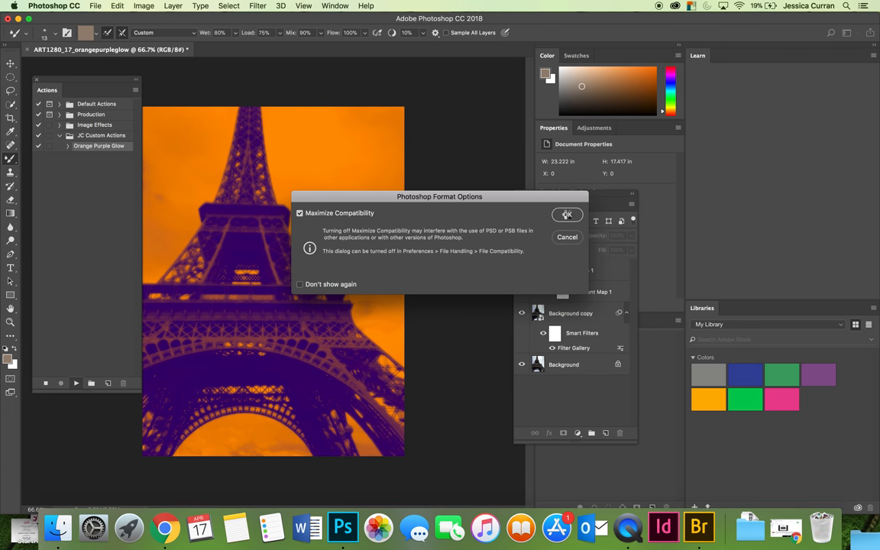
pyautogui.click(566, 214)
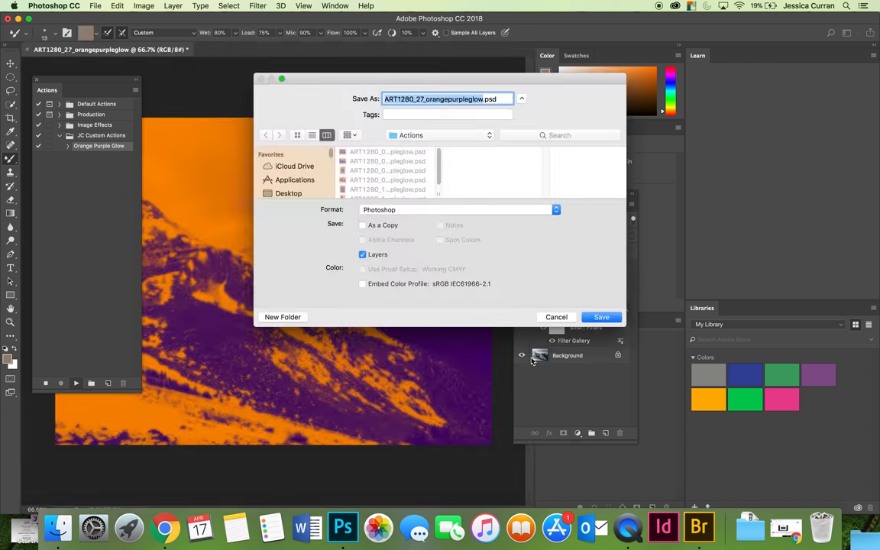
pyautogui.click(602, 316)
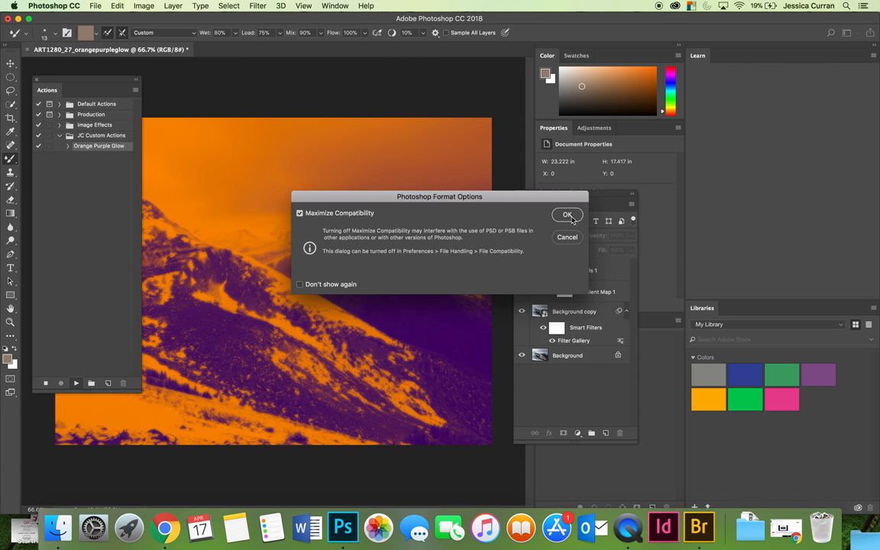
pyautogui.click(567, 214)
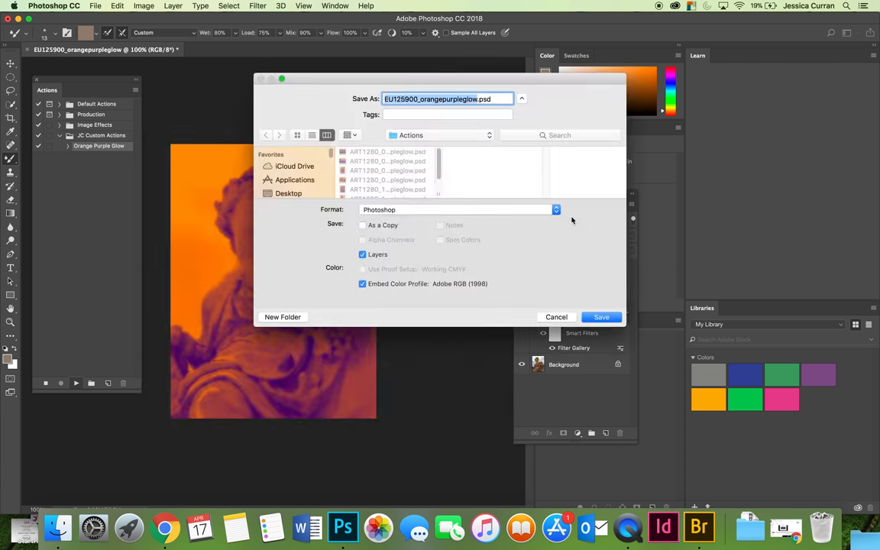
pyautogui.click(601, 316)
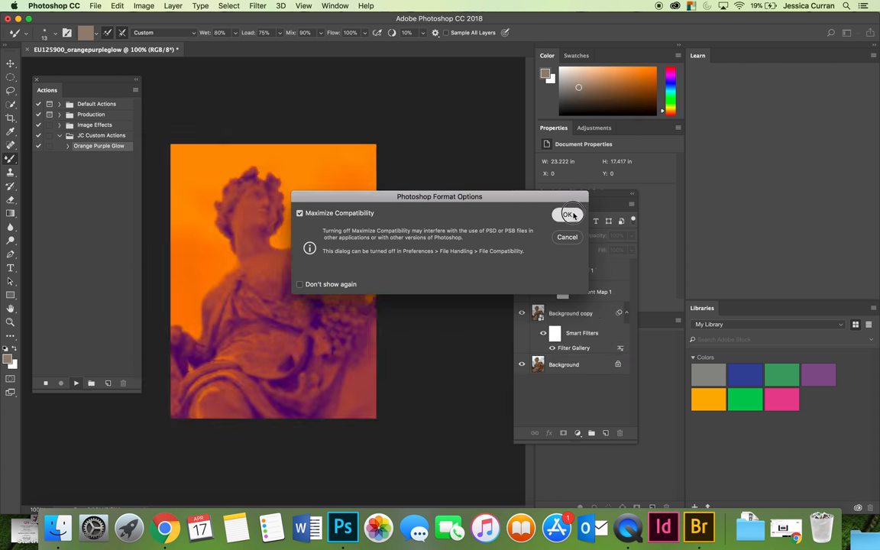
pyautogui.click(570, 214)
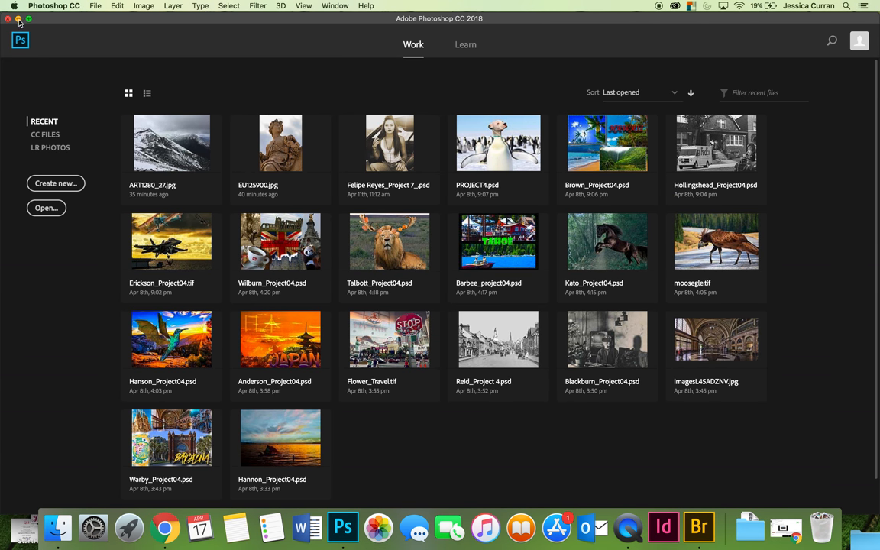
pyautogui.click(715, 529)
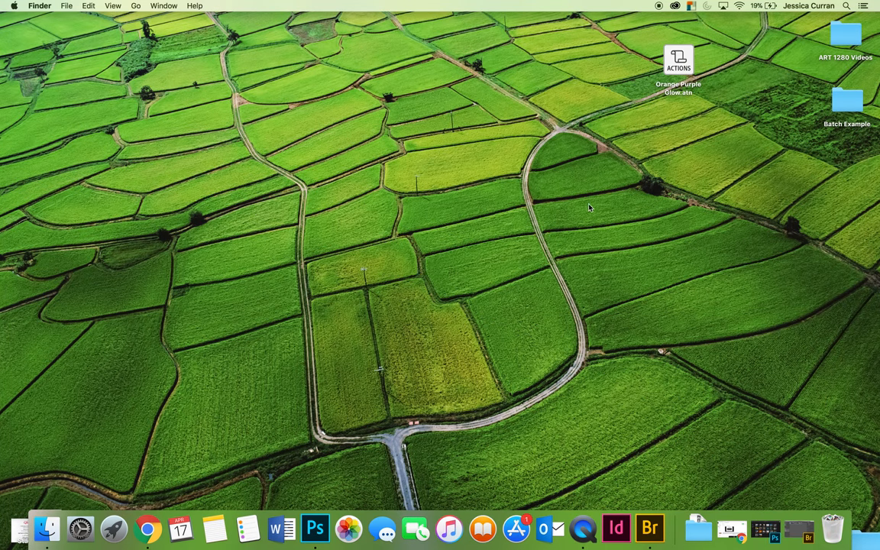
# In Finder, view the eight _orangepurpleglow PSD files inside Batch Example's Actions folder.
pyautogui.doubleClick(848, 103)
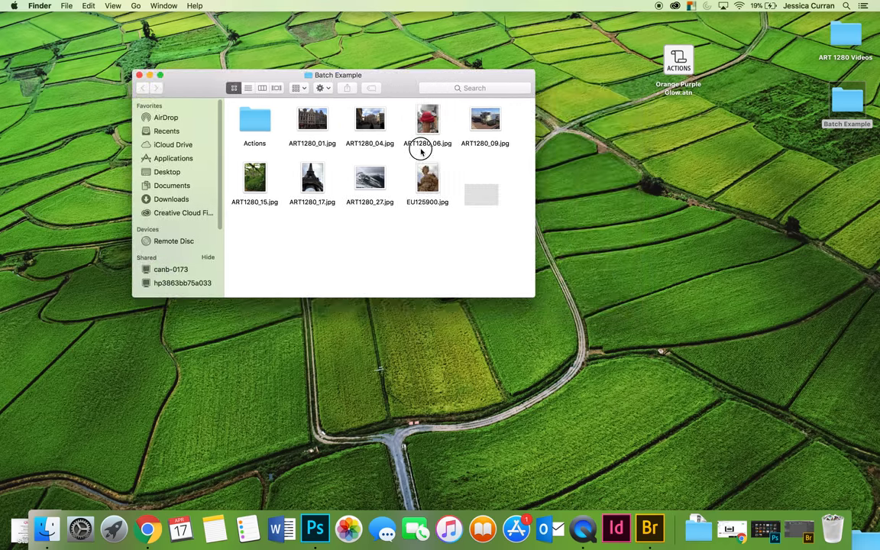
pyautogui.doubleClick(254, 121)
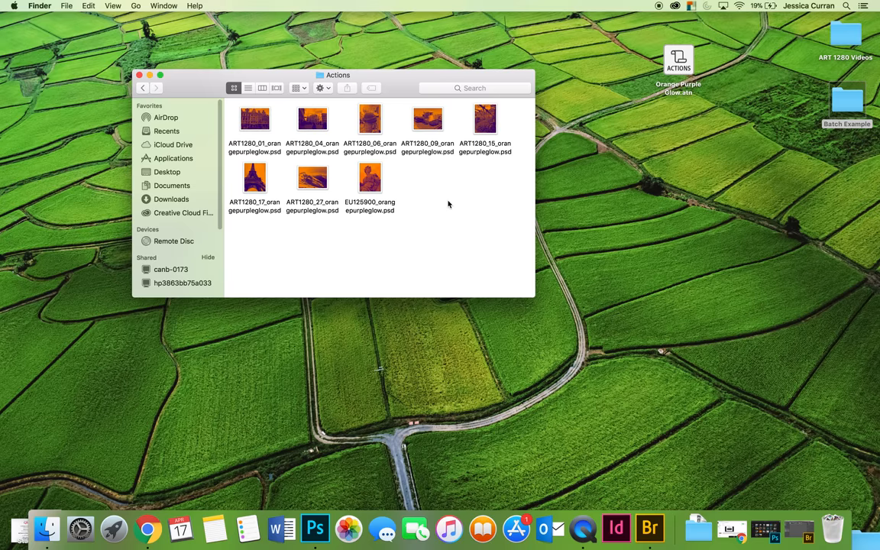
pyautogui.moveTo(440, 261)
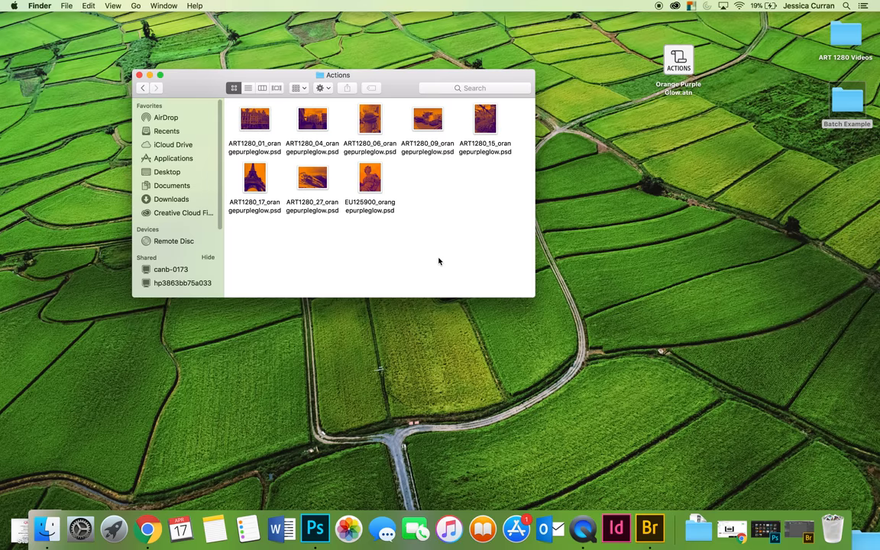
pyautogui.moveTo(673, 353)
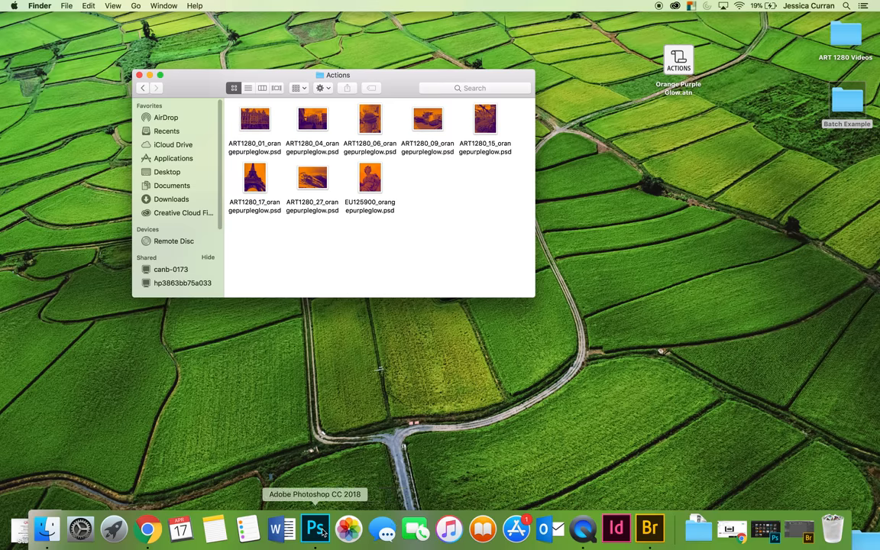
# Return to Photoshop and reopen the Batch dialog via File > Automate.
pyautogui.click(330, 526)
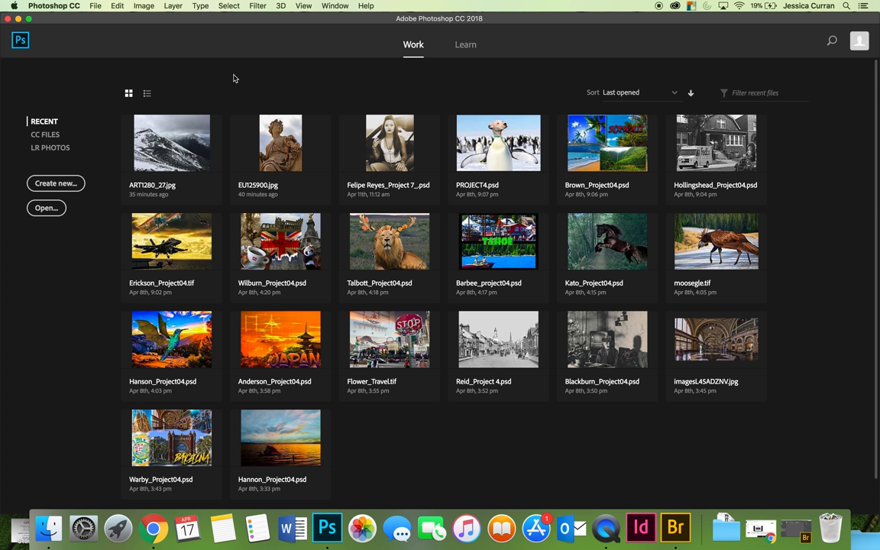
pyautogui.click(119, 7)
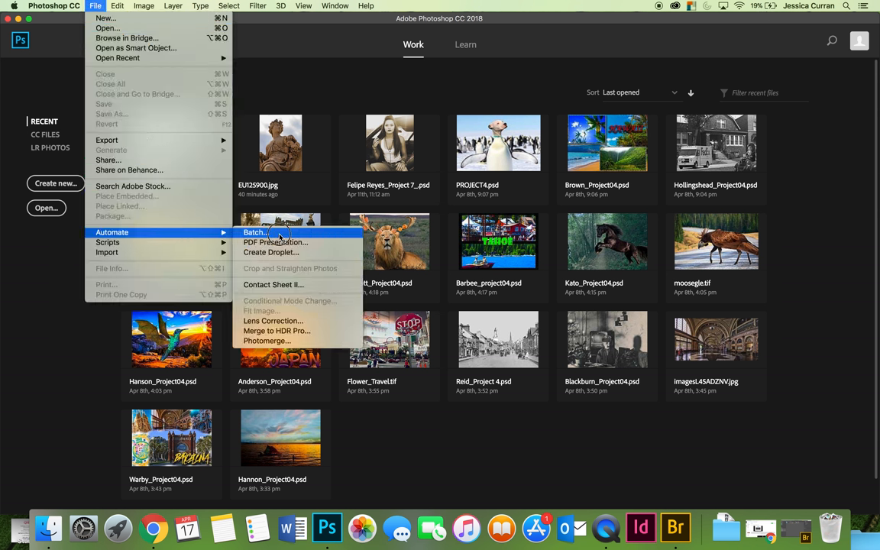
pyautogui.click(253, 232)
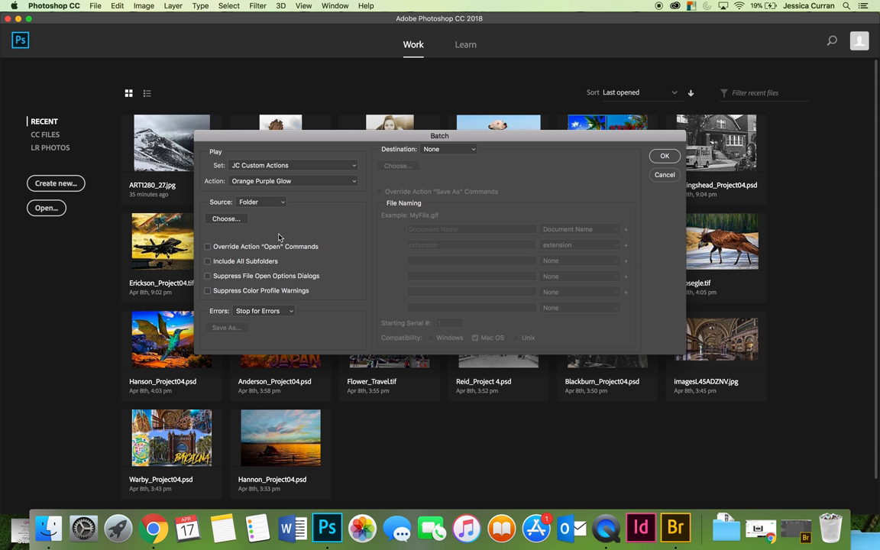
pyautogui.moveTo(663, 186)
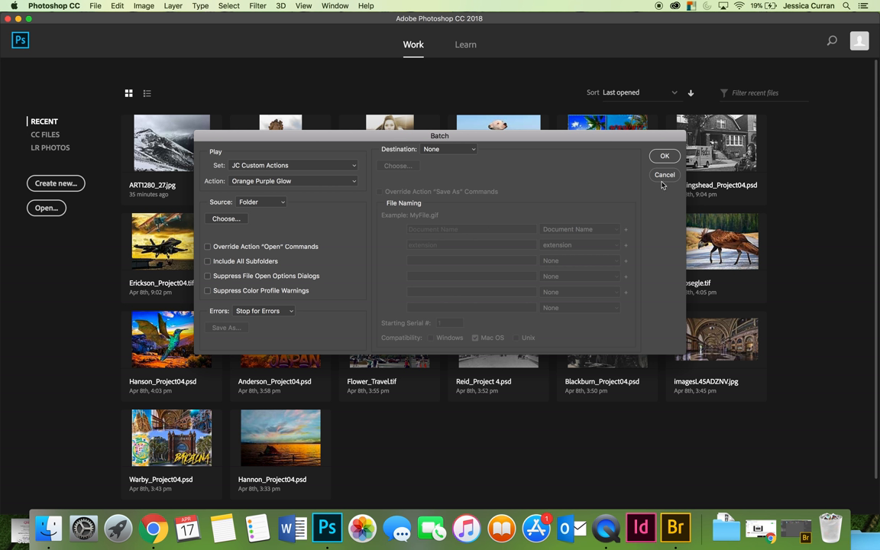